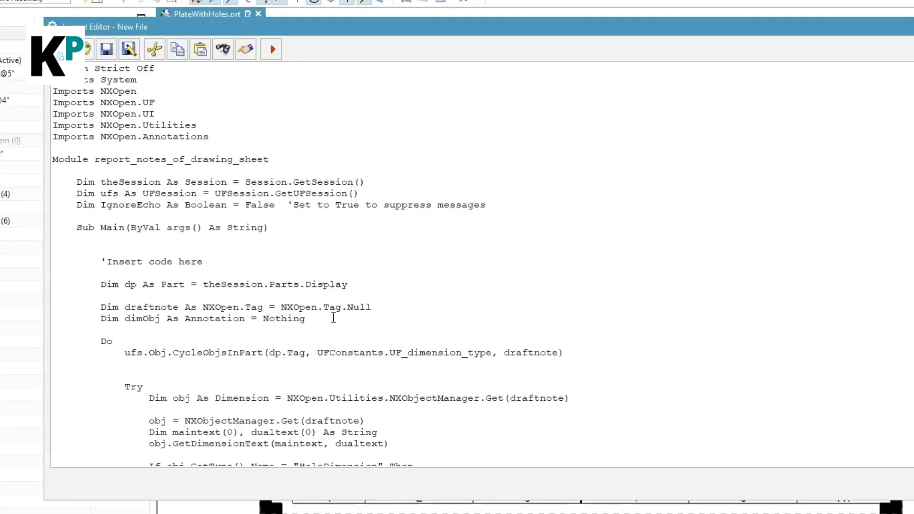
- Review the displayed-part and CycleObjsInPart loop lines, then run the journal to report hole dimension text
left_click(349, 284)
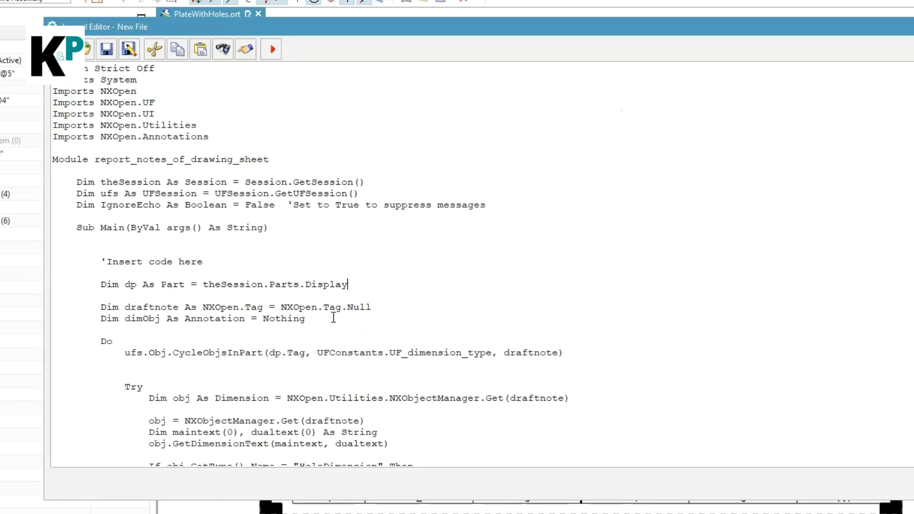
mouse_move(279, 102)
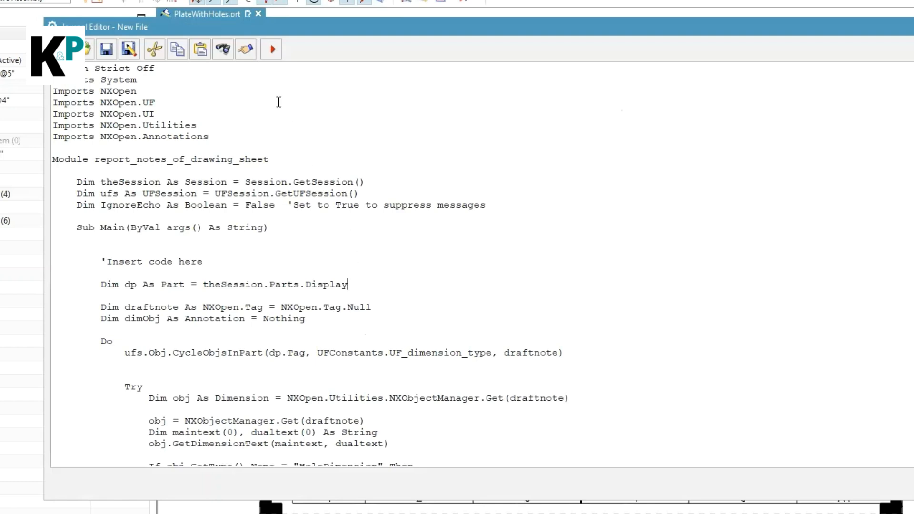
mouse_move(163, 109)
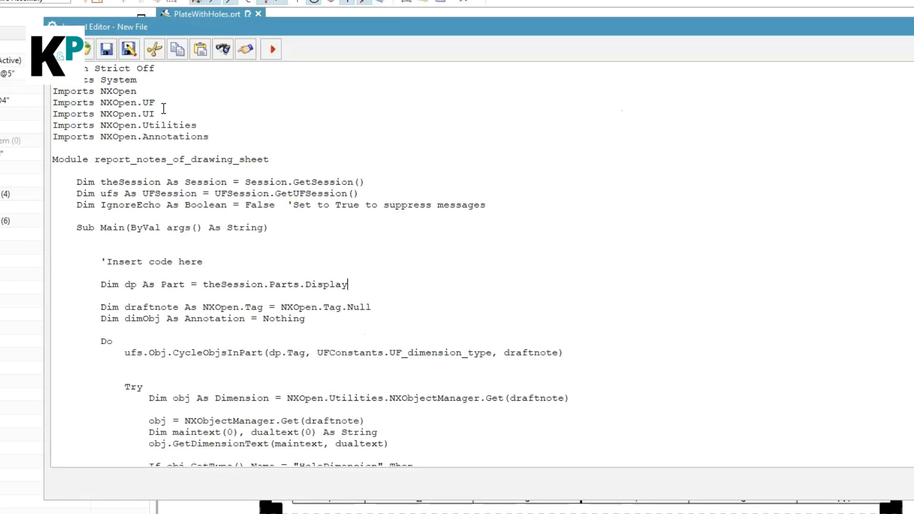
mouse_move(299, 145)
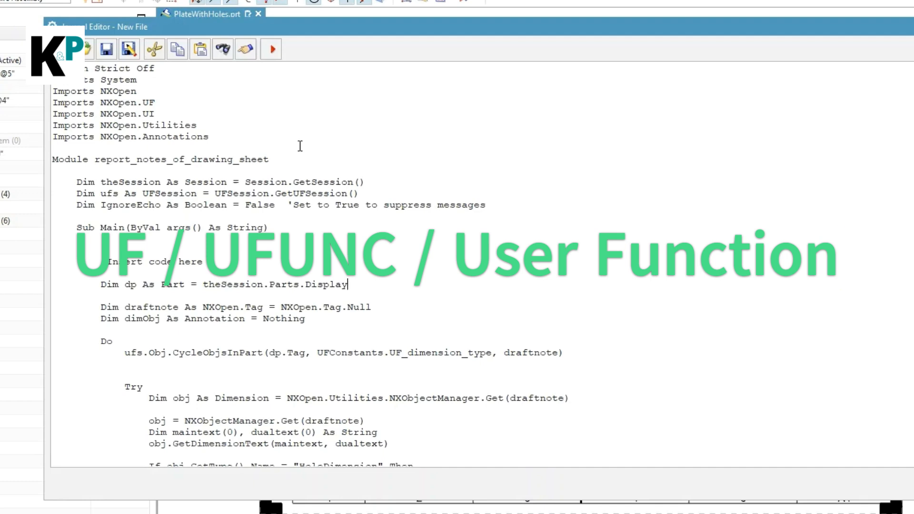
scroll("down", 3)
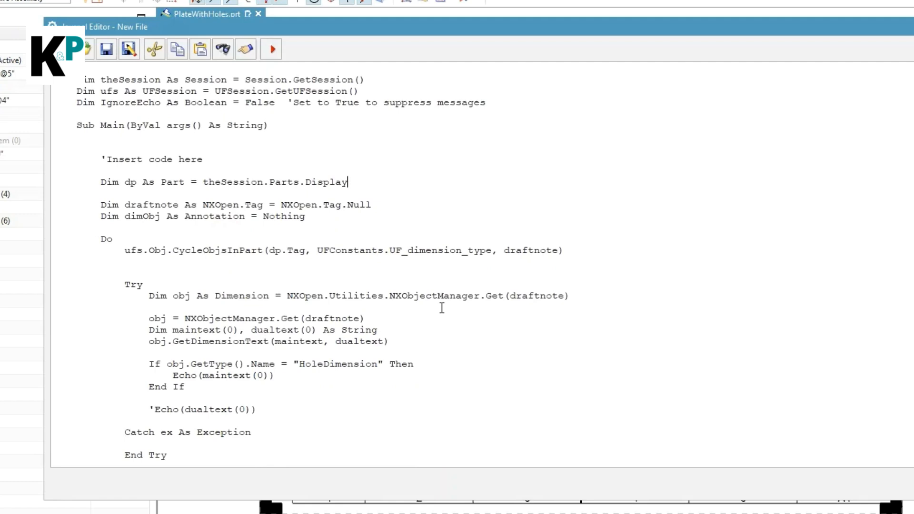
double_click(217, 251)
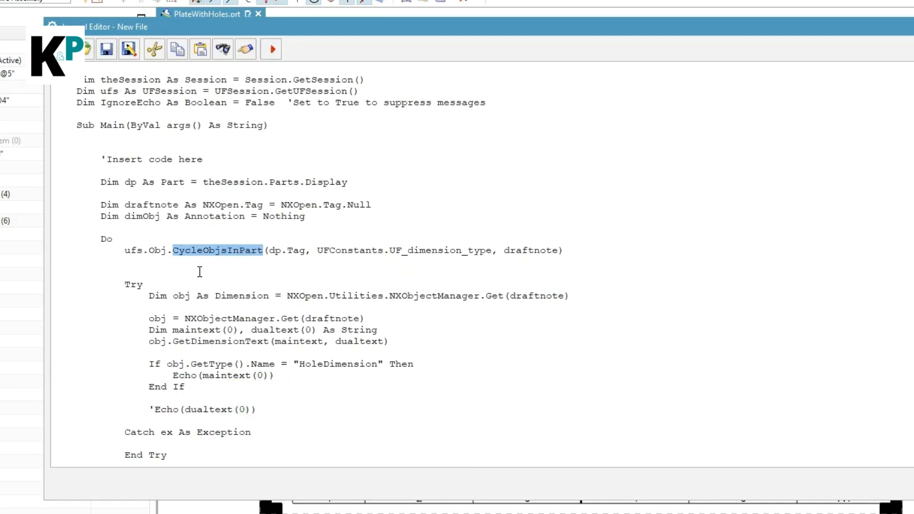
scroll("down", 3)
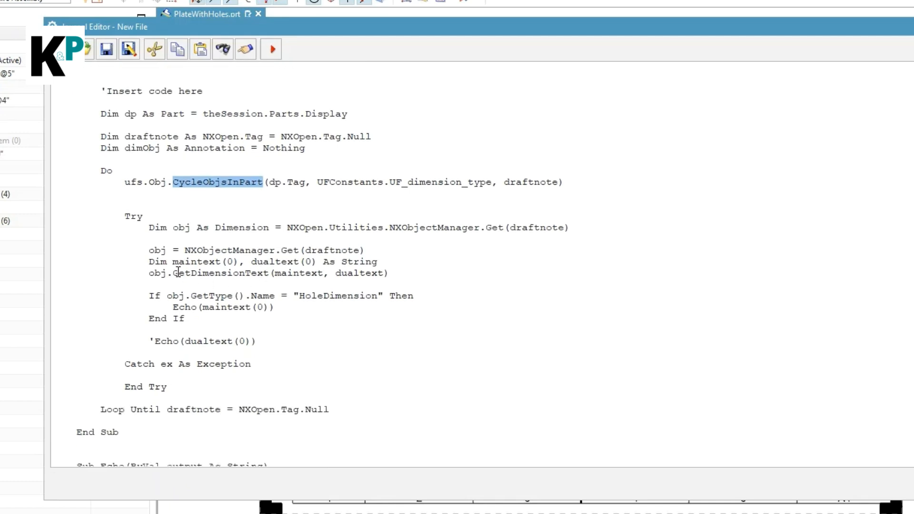
mouse_move(328, 350)
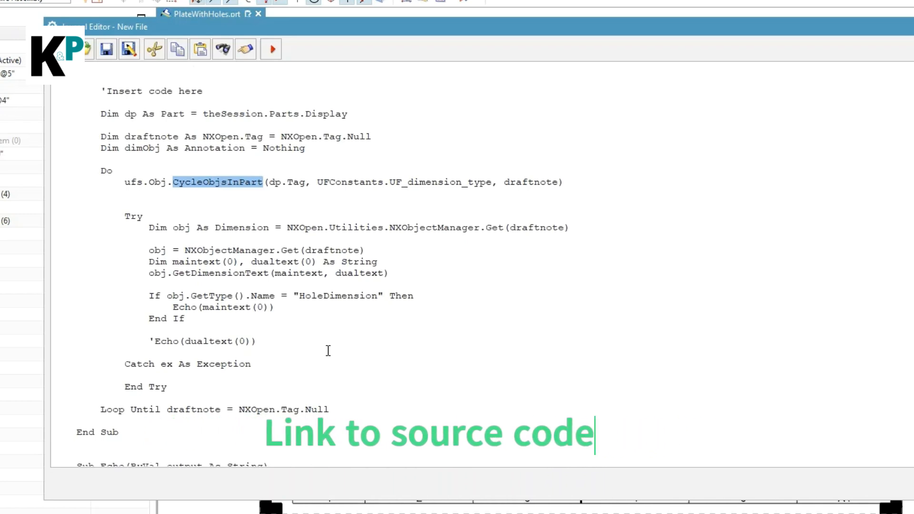
left_click(272, 49)
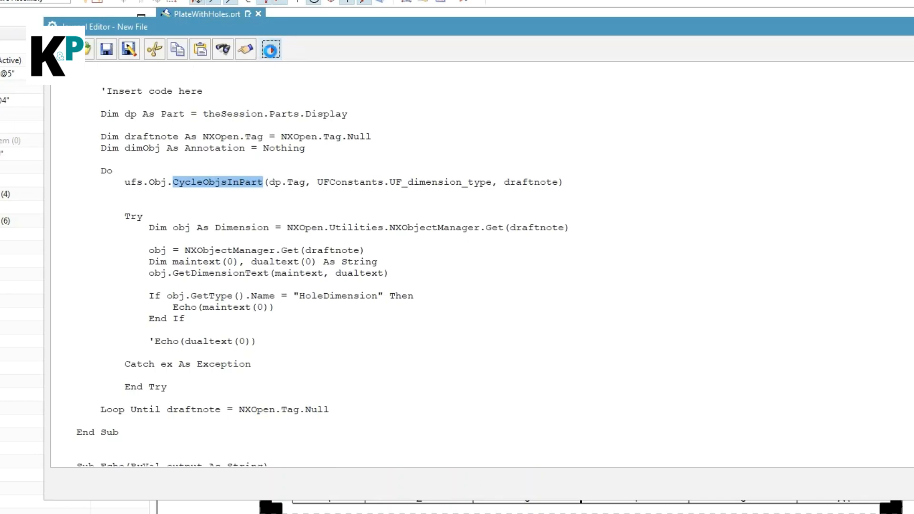